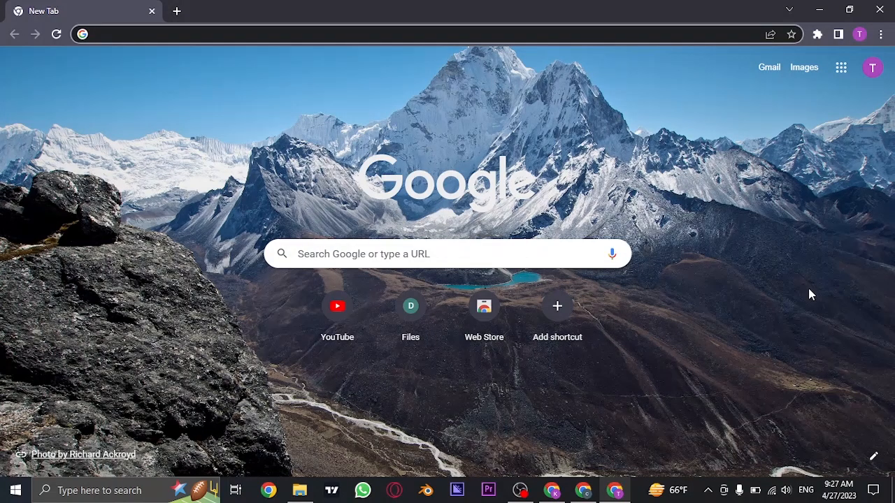
# - Go to garena.sg and reach the Account login page
pyautogui.click(279, 33)
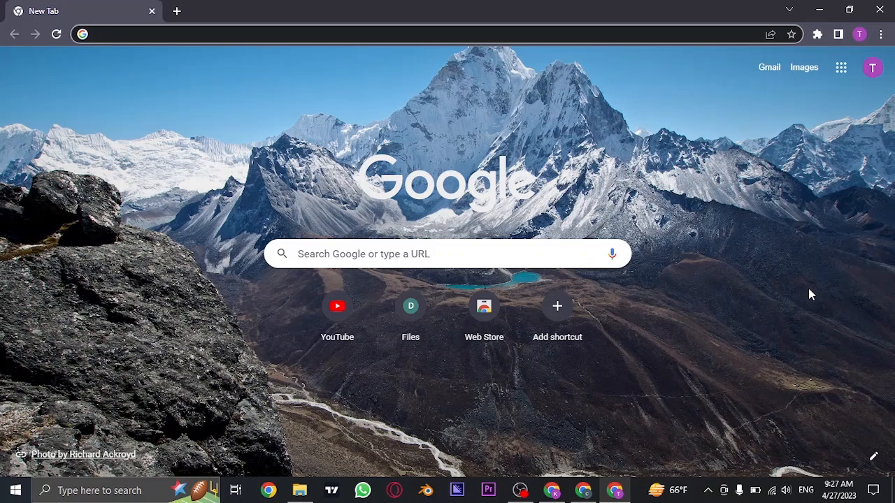
pyautogui.write('garena.sg')
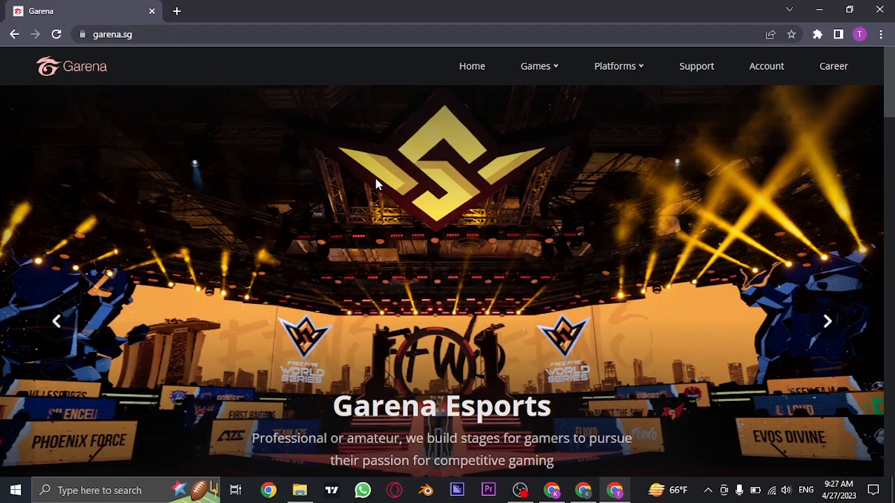
pyautogui.moveTo(606, 176)
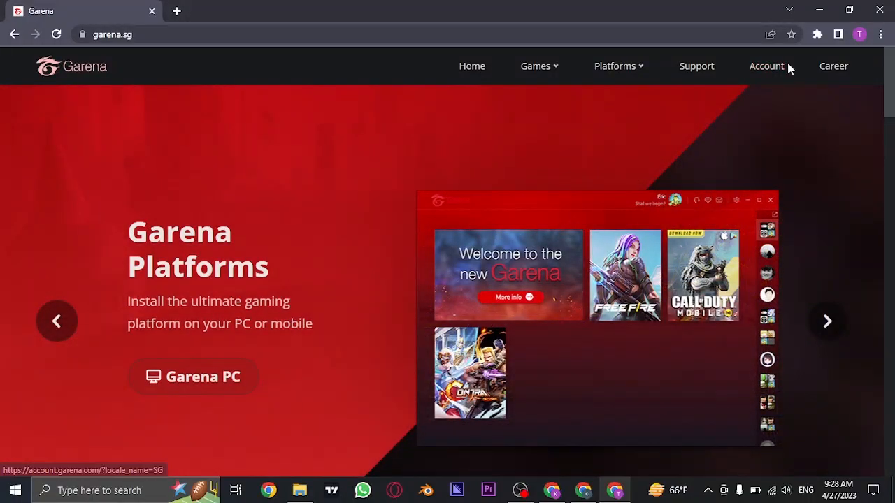
pyautogui.click(766, 66)
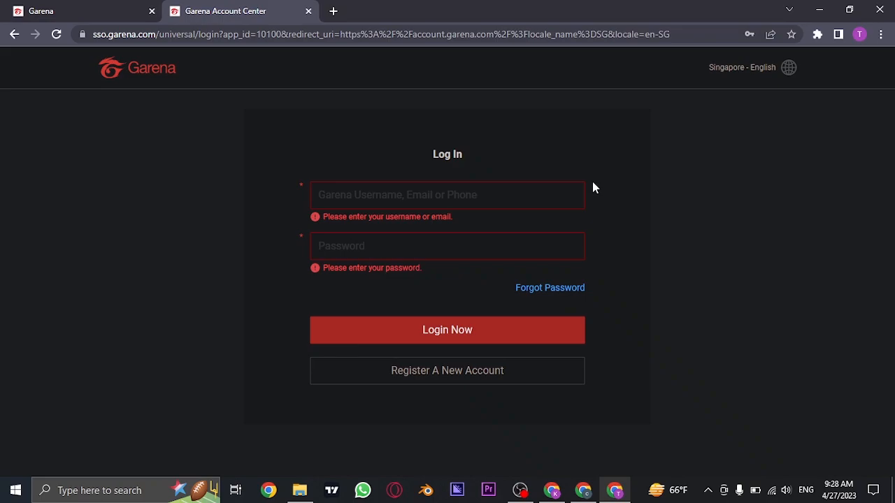
pyautogui.moveTo(472, 181)
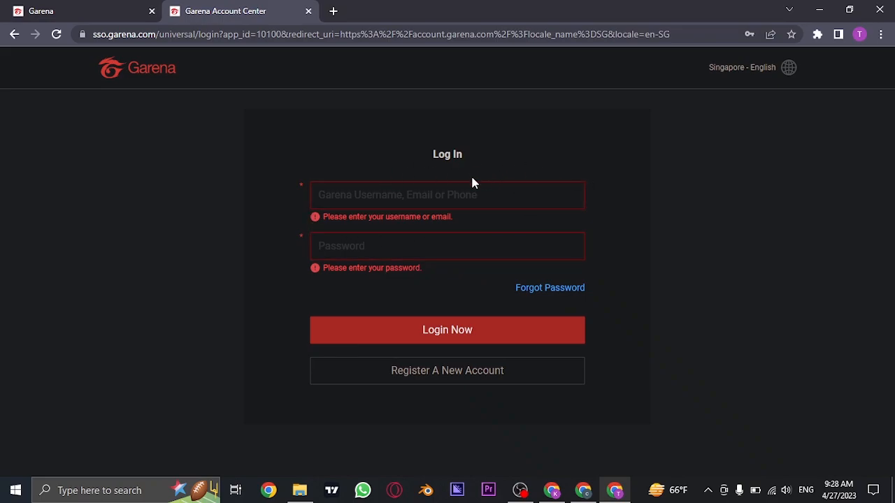
pyautogui.moveTo(549, 288)
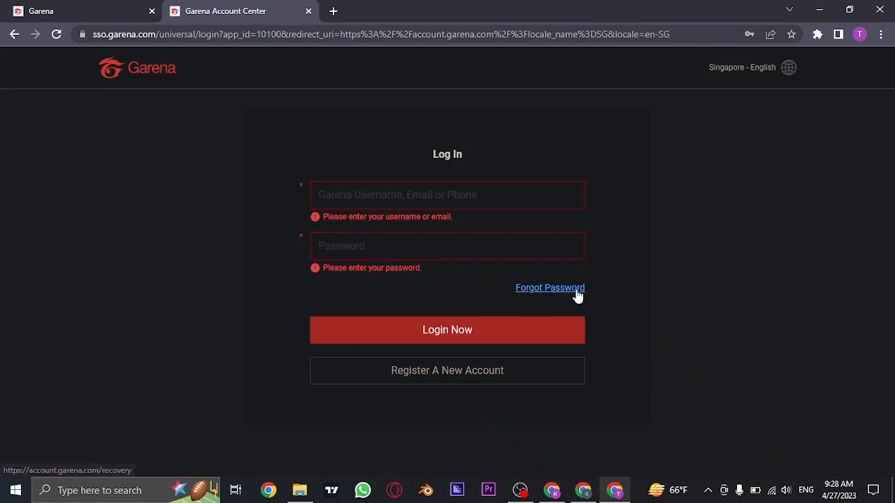
pyautogui.click(549, 288)
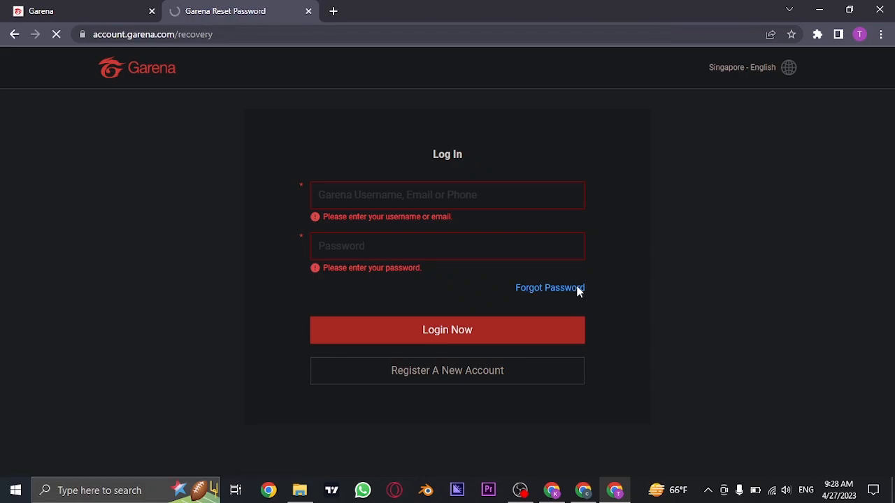
pyautogui.click(550, 288)
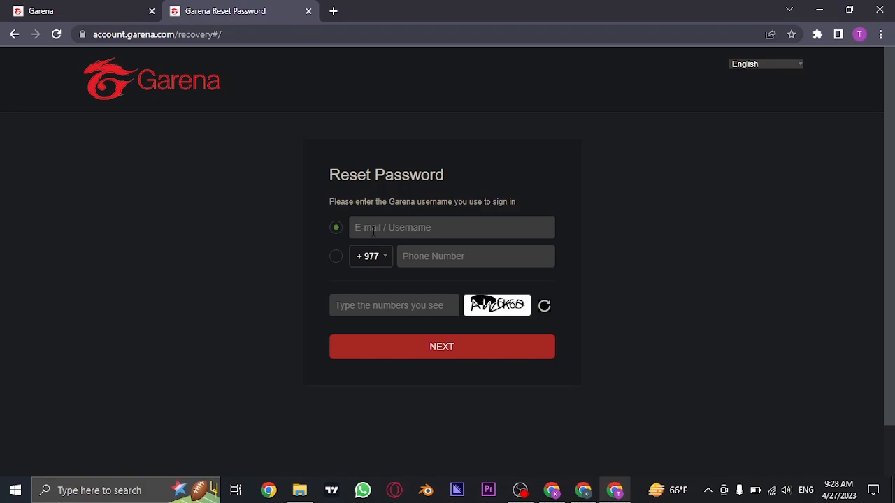
pyautogui.click(441, 227)
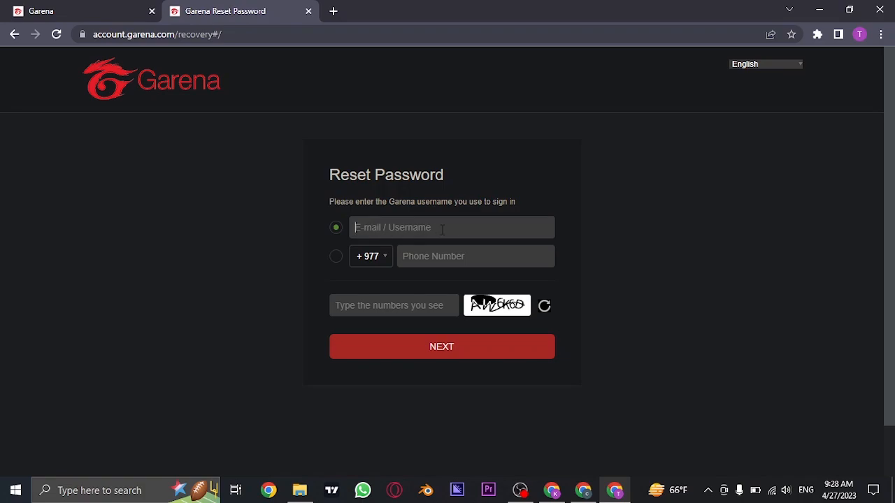
pyautogui.click(336, 256)
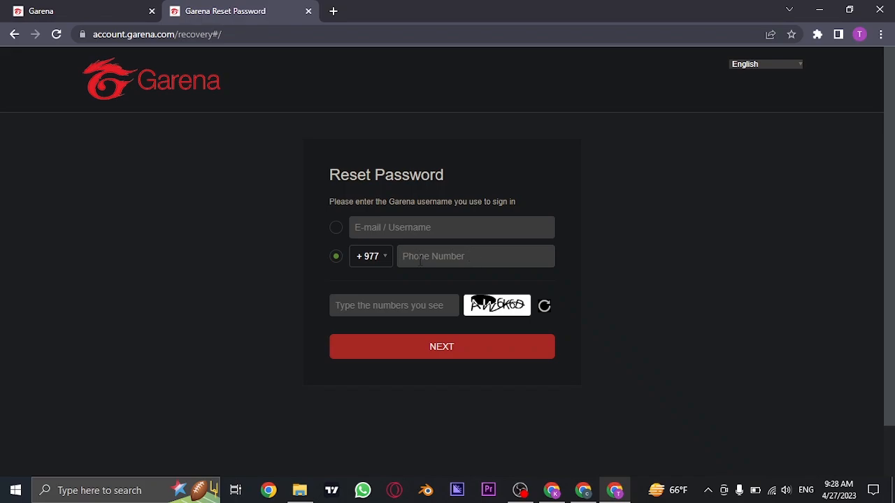
pyautogui.click(475, 256)
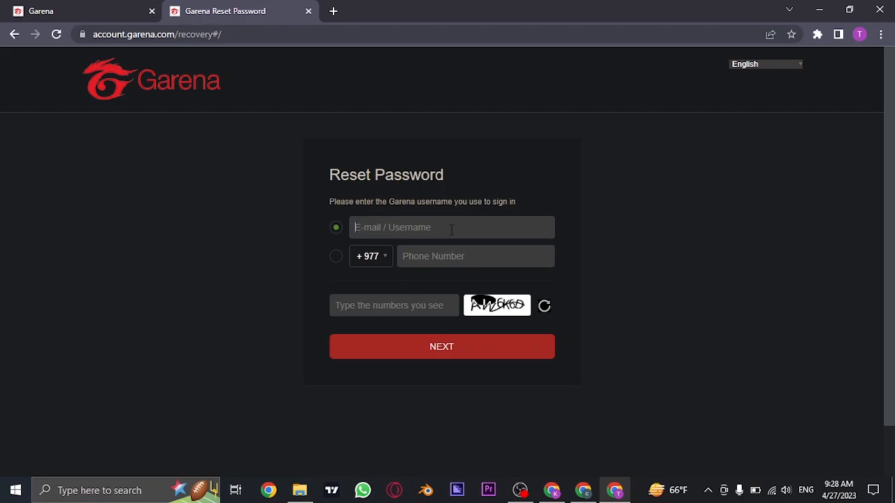
pyautogui.write('taylo222')
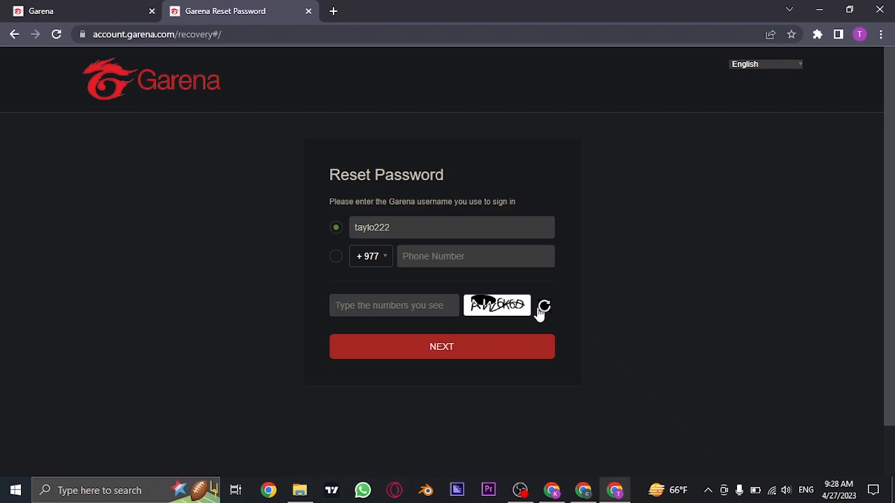
# - Enter captcha code 'AW6K6D' and submit to reach email verification
pyautogui.click(394, 305)
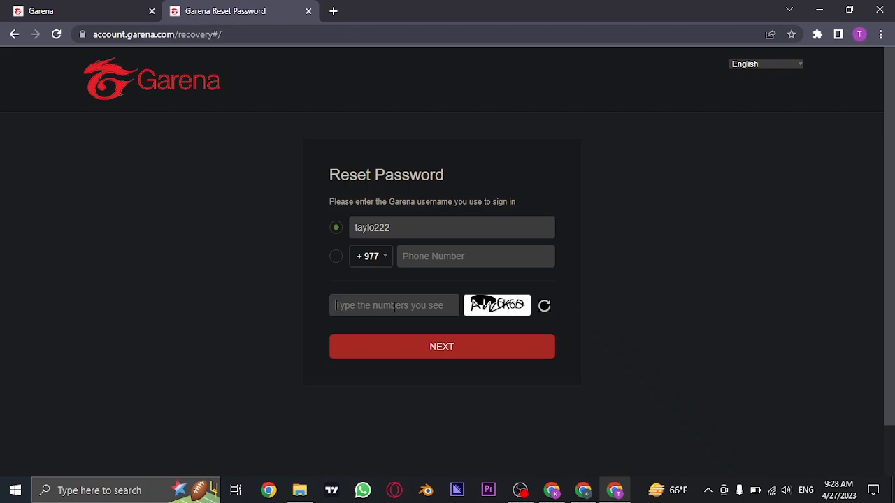
pyautogui.write('AW6K6D')
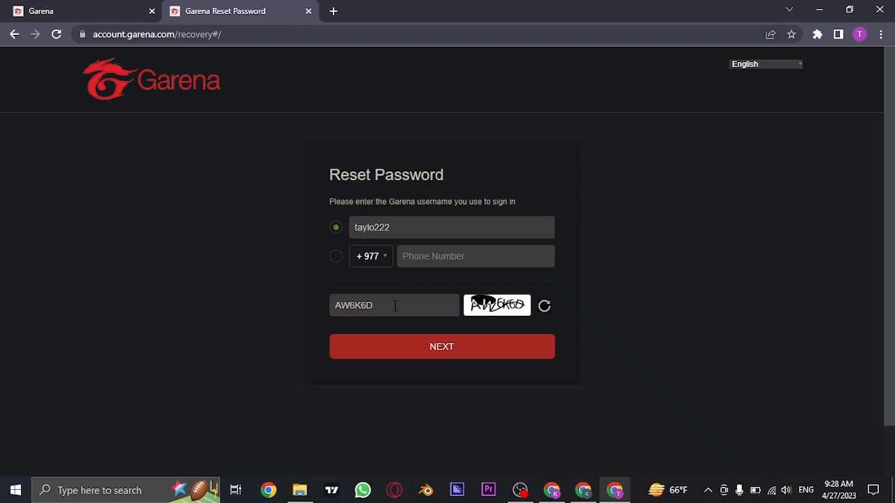
pyautogui.click(441, 347)
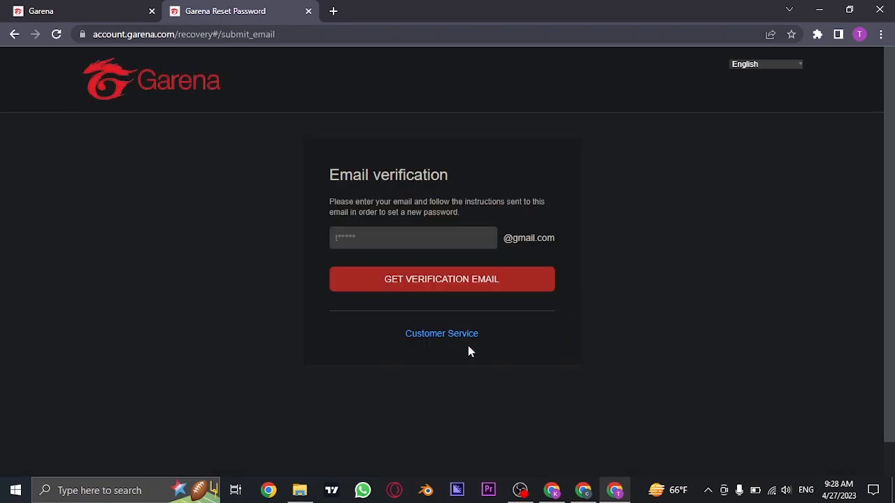
pyautogui.moveTo(696, 240)
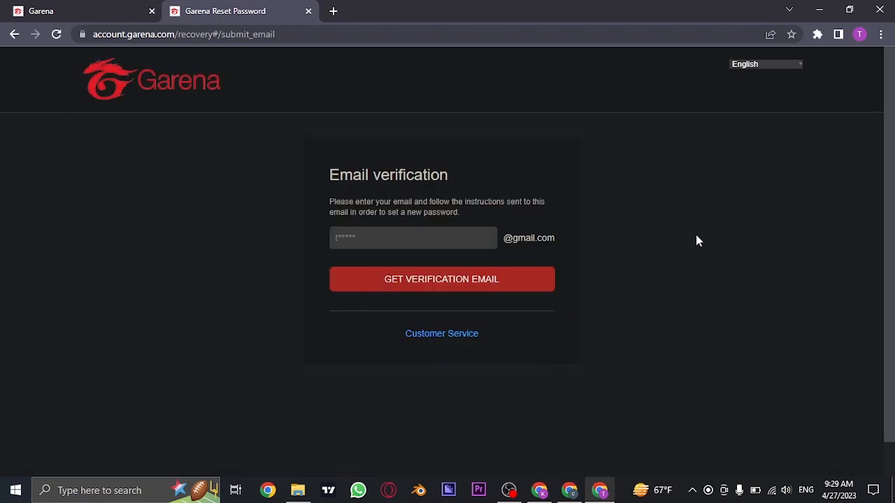
pyautogui.click(412, 237)
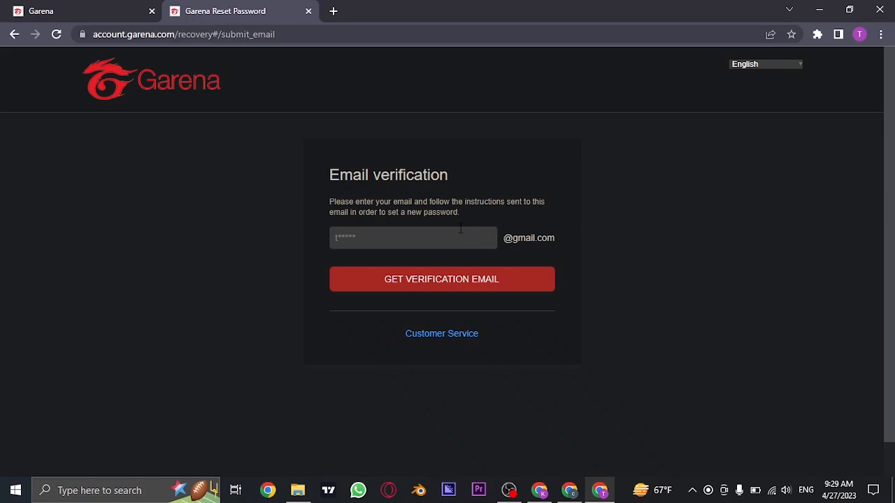
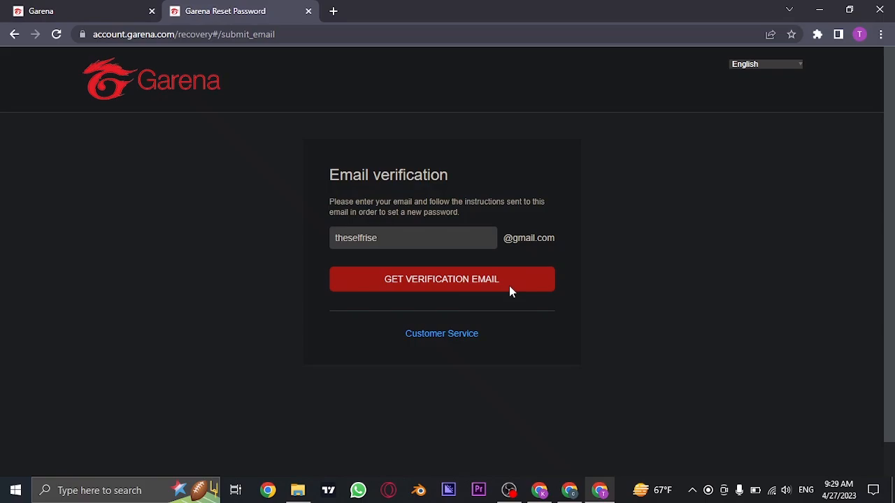
pyautogui.click(442, 279)
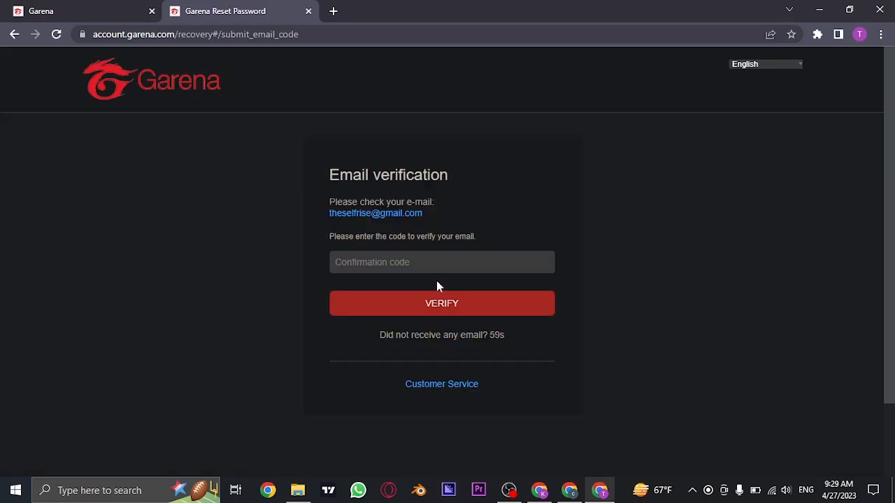
pyautogui.moveTo(441, 246)
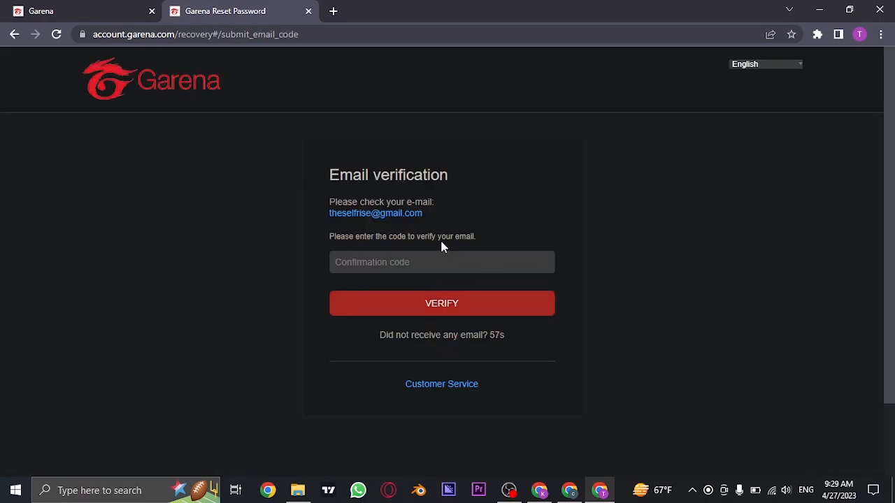
pyautogui.click(333, 11)
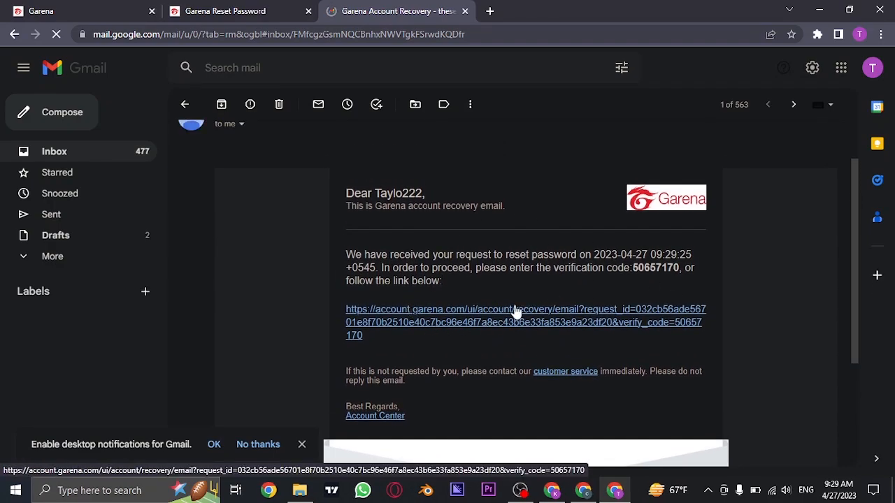
# - Follow the password reset link in the Garena Account Recovery email
pyautogui.click(525, 321)
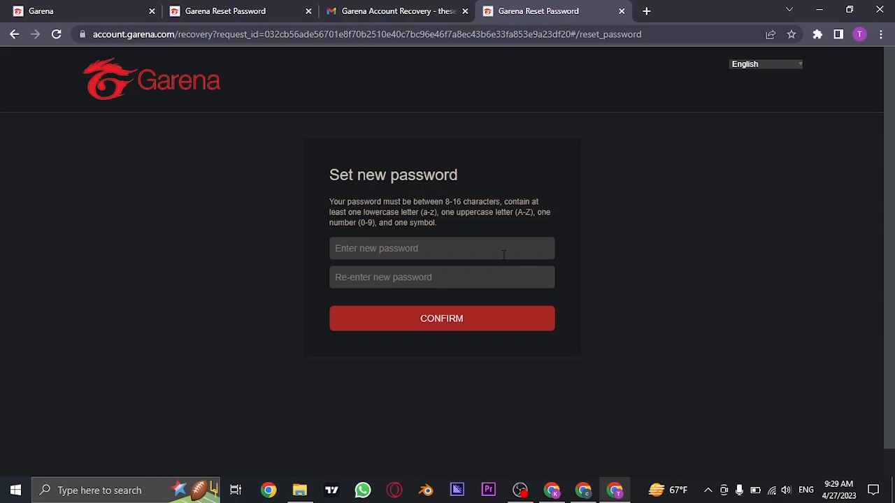
# - Enter the new password on Garena's set-new-password page
pyautogui.click(441, 249)
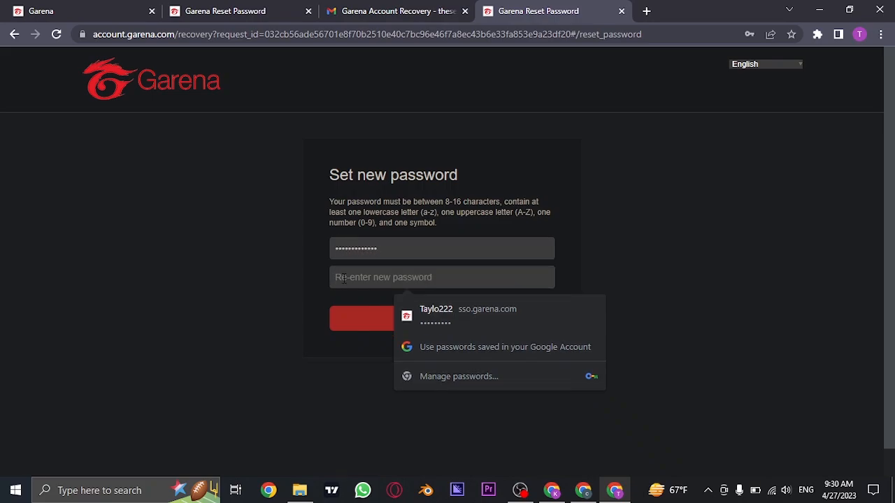
pyautogui.write('••••••')
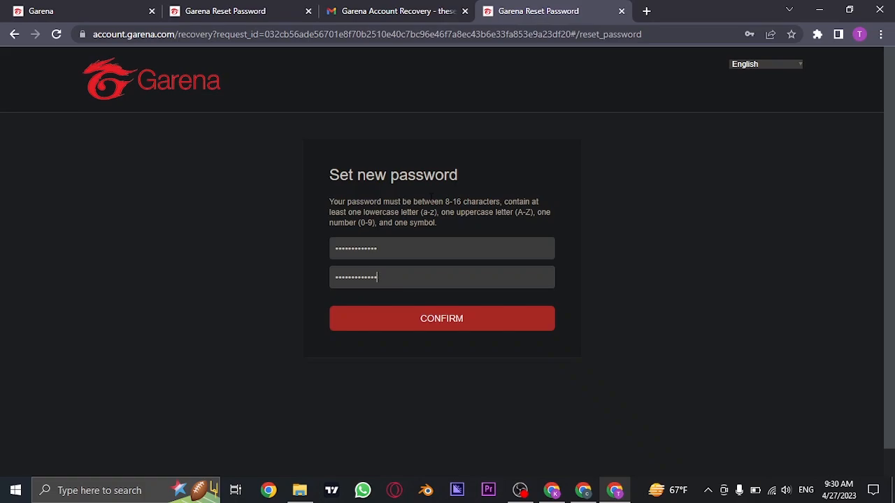
pyautogui.moveTo(501, 225)
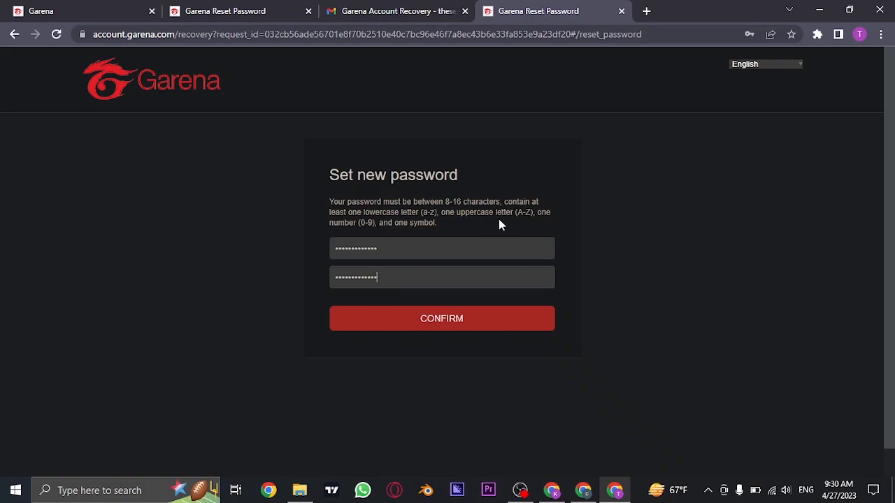
pyautogui.moveTo(683, 255)
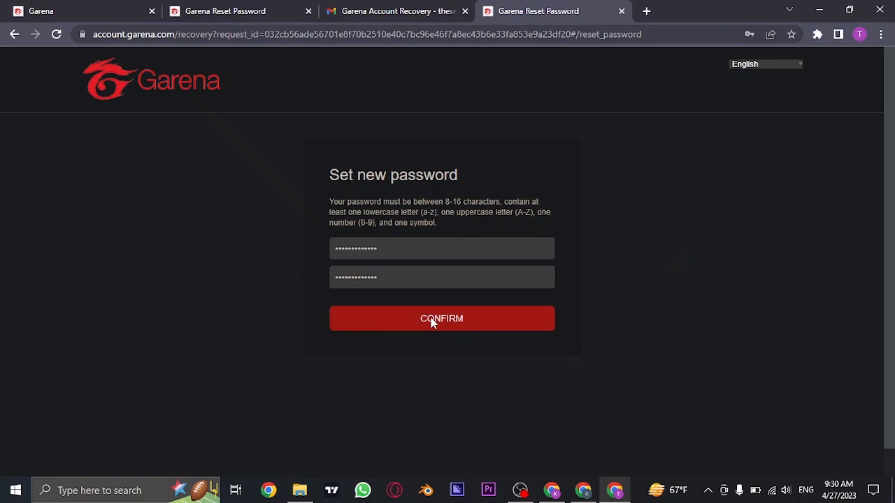
pyautogui.moveTo(780, 144)
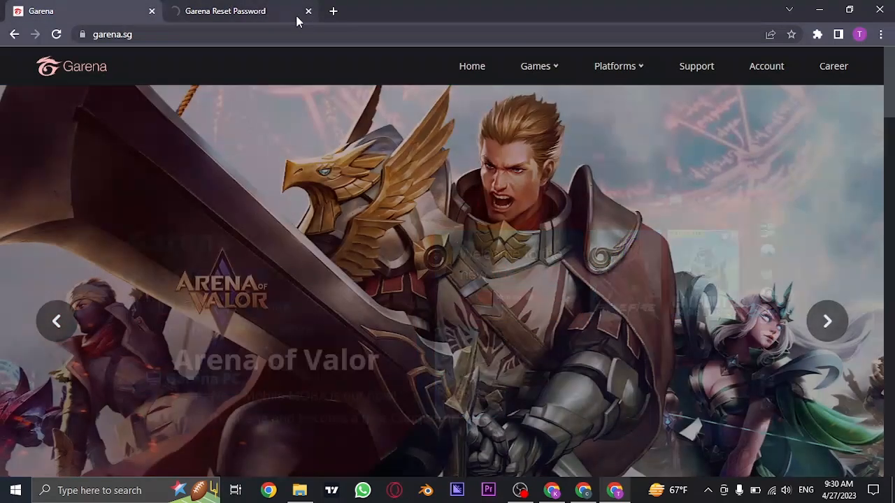
# - Return to the Garena Account Center login tab
pyautogui.click(223, 11)
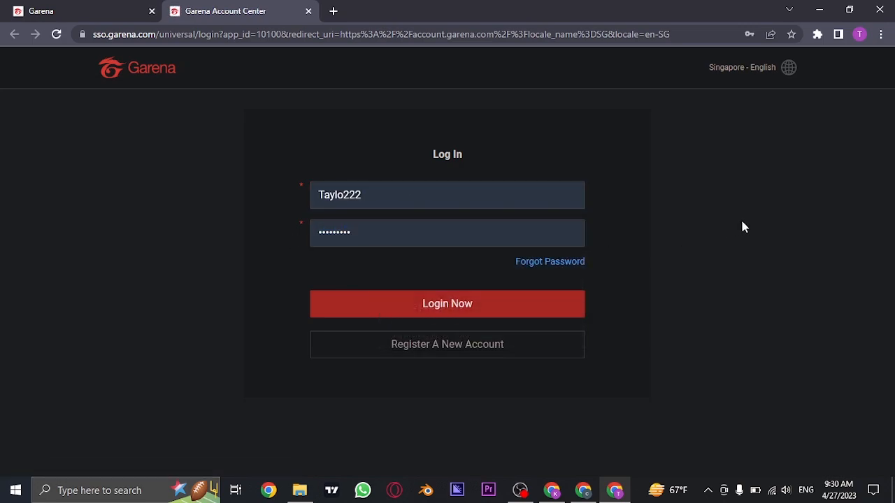
pyautogui.moveTo(495, 297)
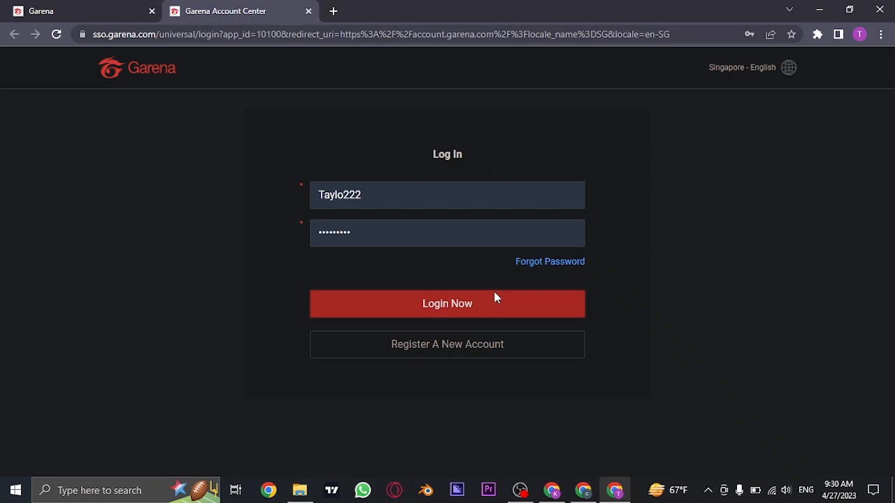
pyautogui.moveTo(794, 253)
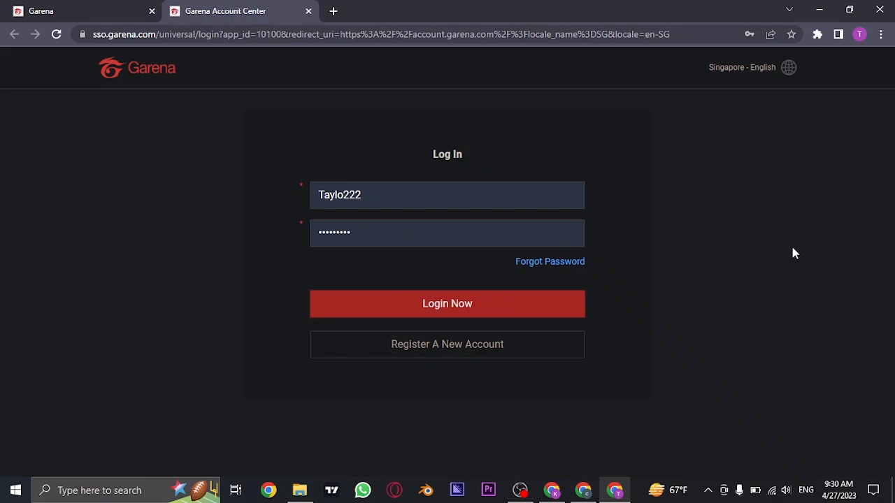